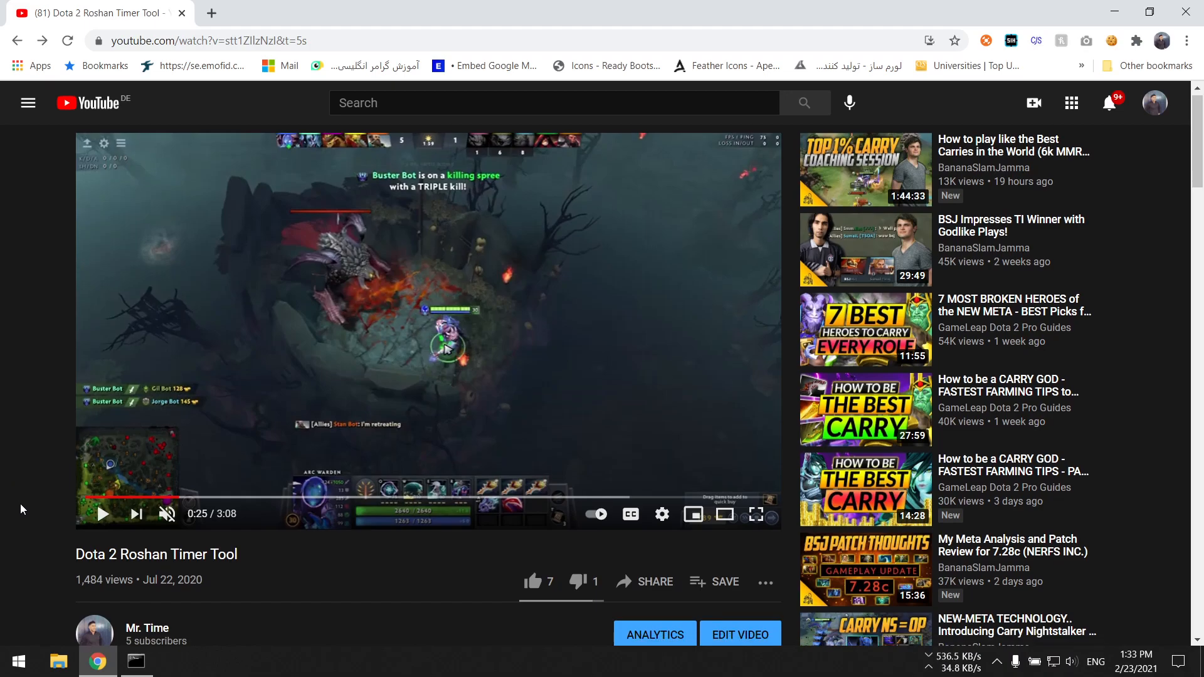
Step: Download the Dota2Utils repository from GitHub as a ZIP archive via Code > Download ZIP
{"action": "scroll", "scroll_direction": "down", "scroll_amount": 3}
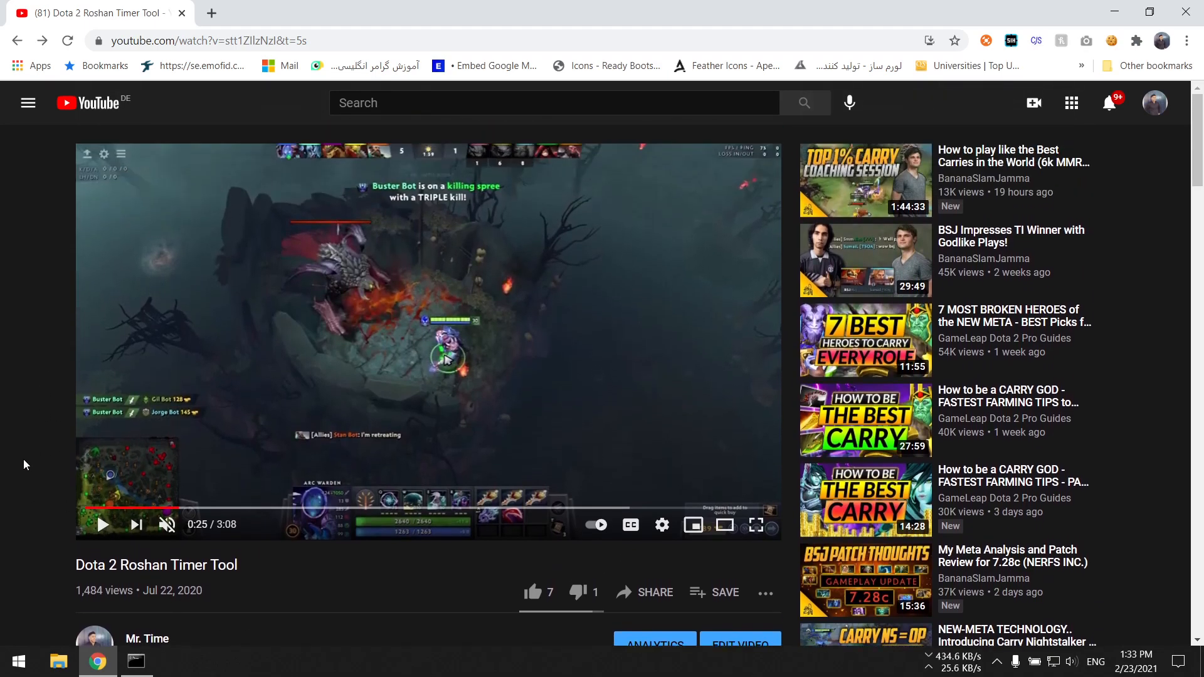
{"action": "scroll", "scroll_direction": "down", "scroll_amount": 3}
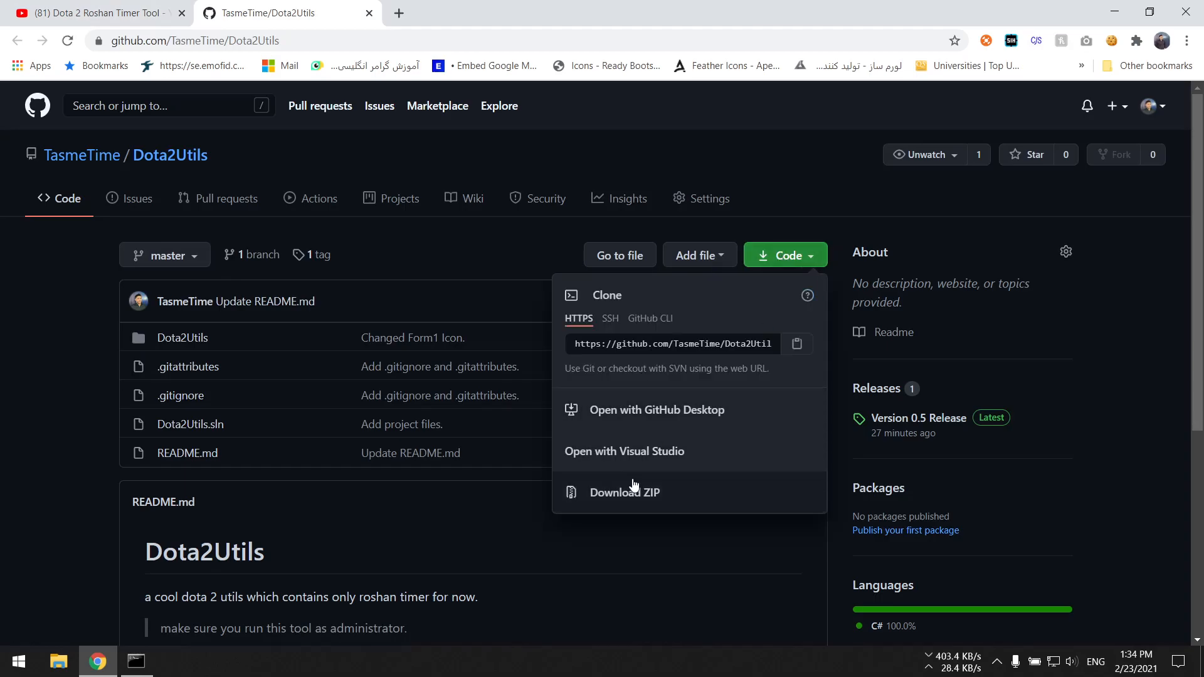
{"action": "mouse_move", "coordinate": [609, 504]}
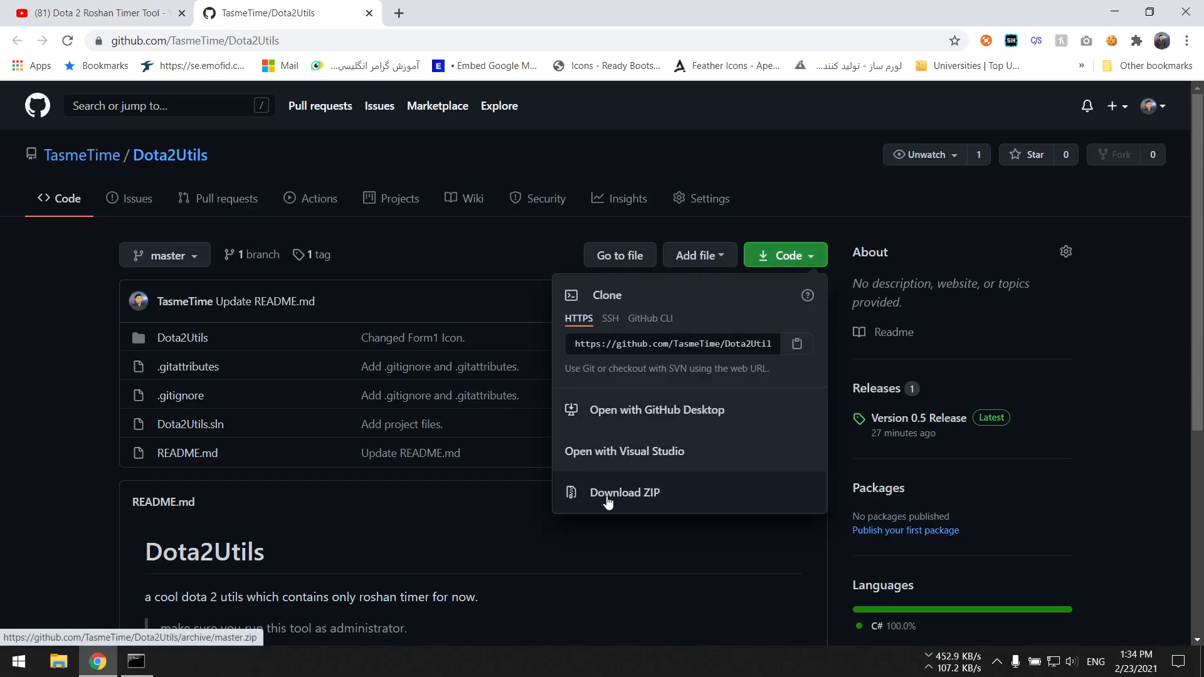
{"action": "left_click", "coordinate": [785, 255]}
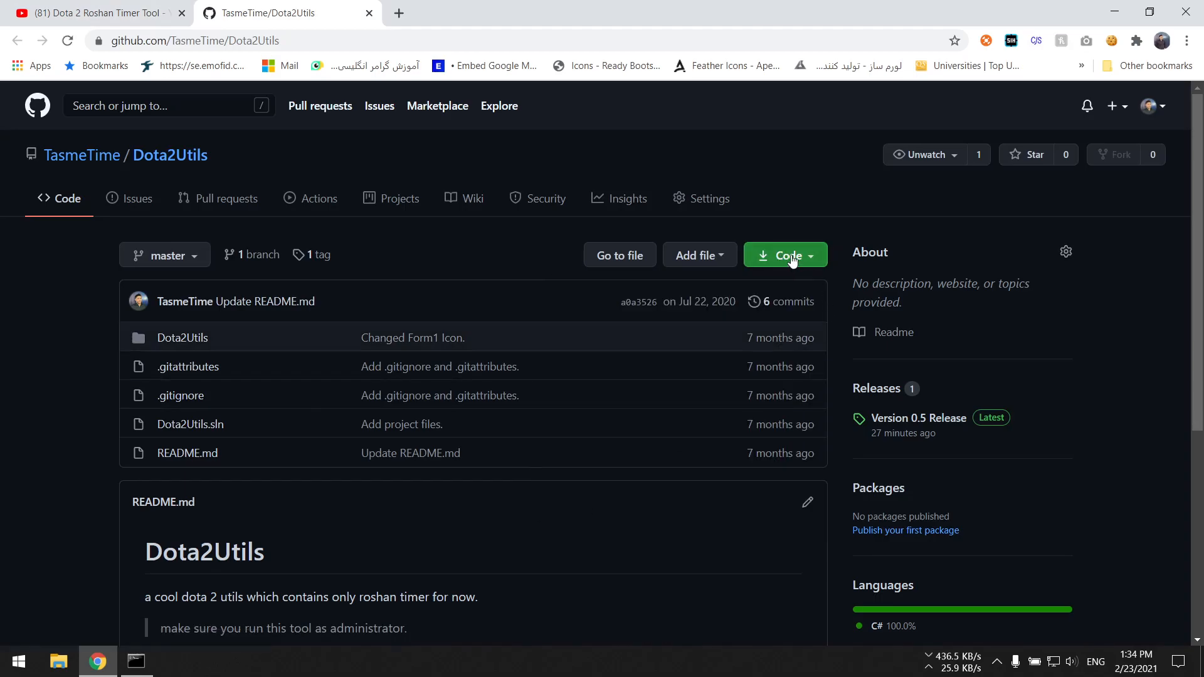
{"action": "left_click", "coordinate": [784, 256]}
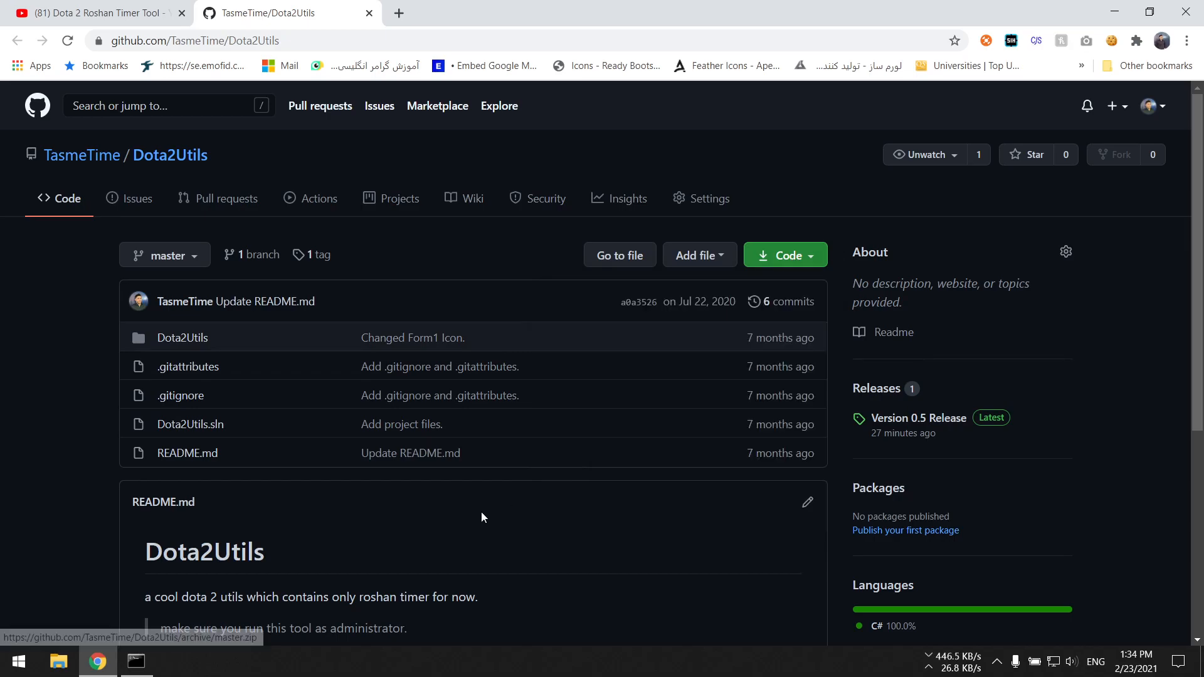
{"action": "left_click", "coordinate": [785, 255]}
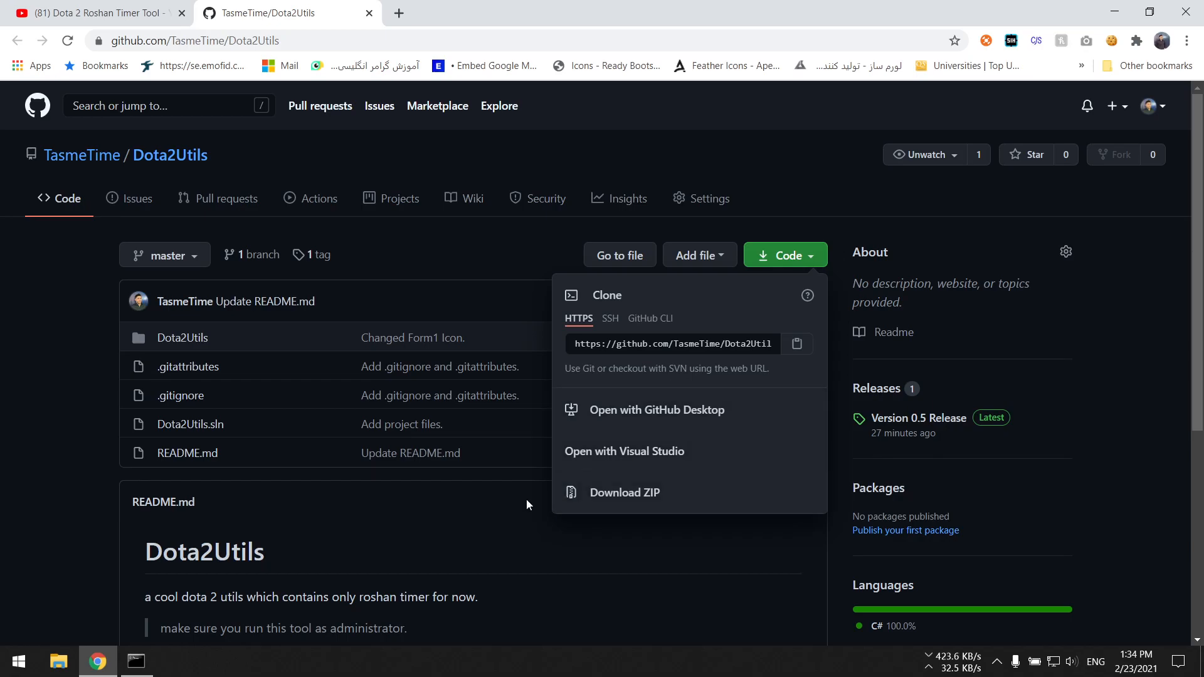
{"action": "mouse_move", "coordinate": [403, 357]}
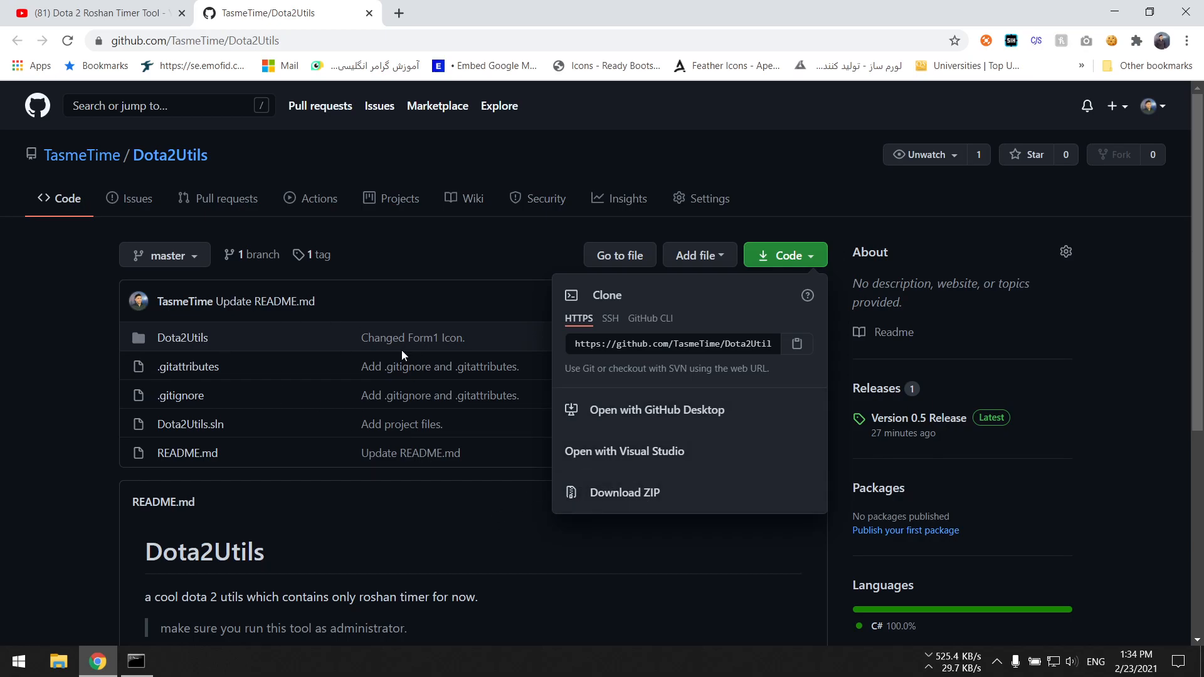
{"action": "mouse_move", "coordinate": [798, 279]}
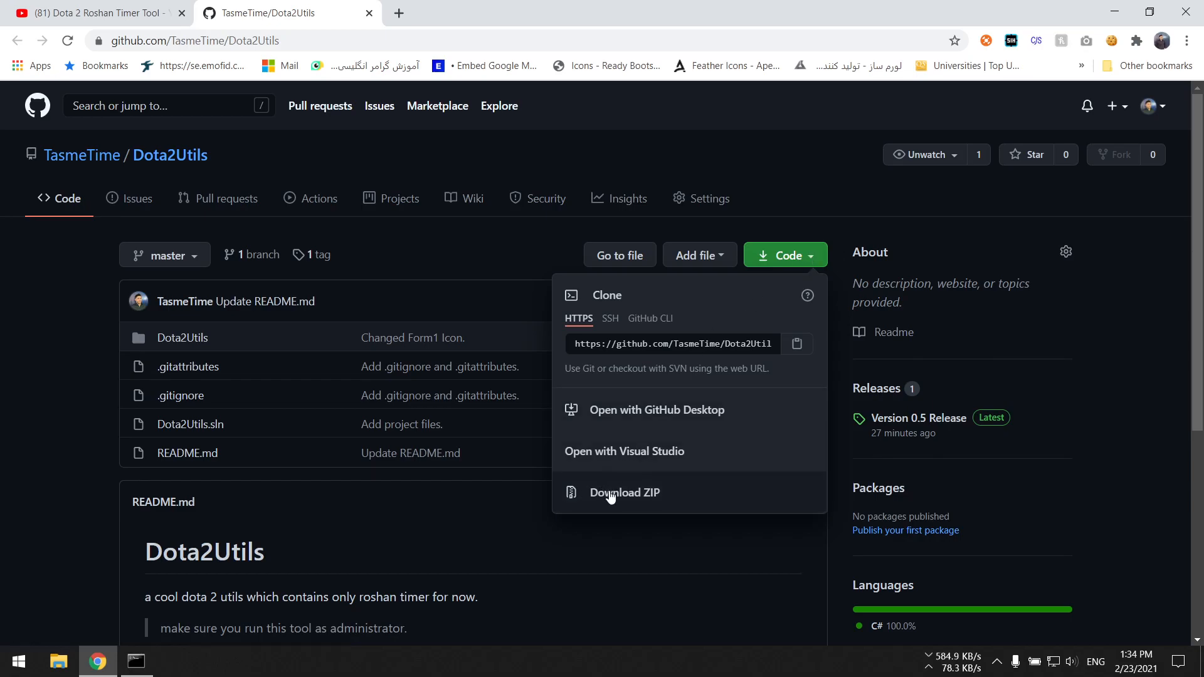
{"action": "left_click", "coordinate": [625, 491]}
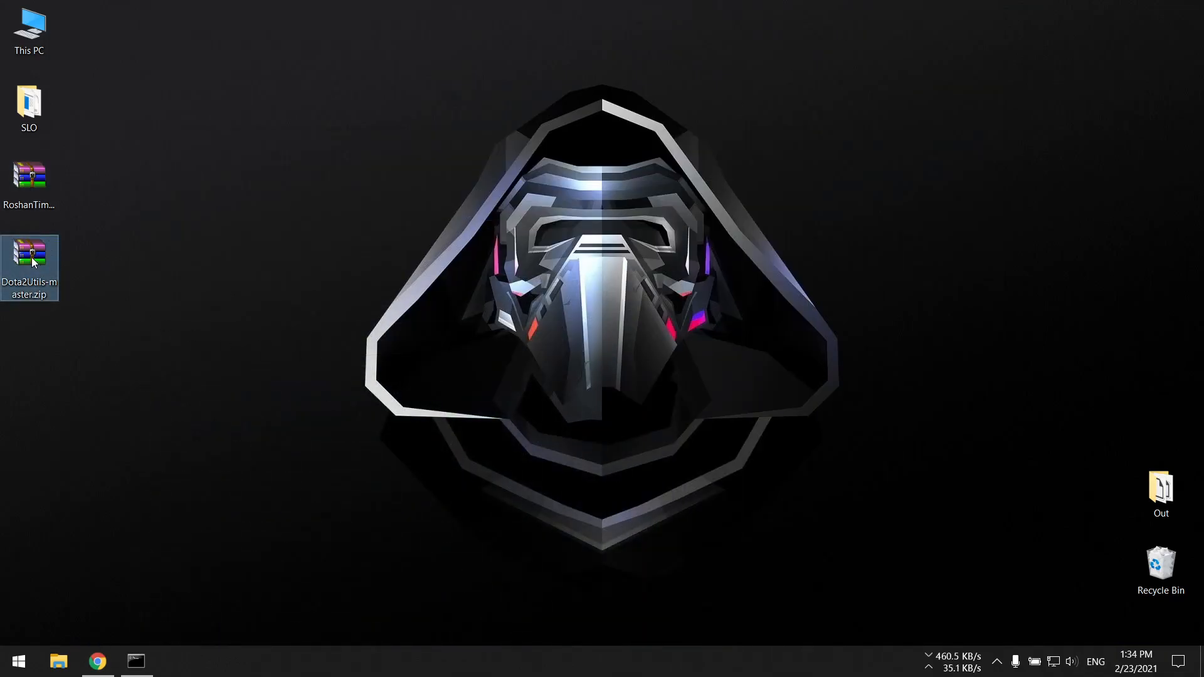
Step: Extract Dota2Utils-master.zip to a Dota2Utils-master folder on the desktop and close WinRAR
{"action": "double_click", "coordinate": [31, 254]}
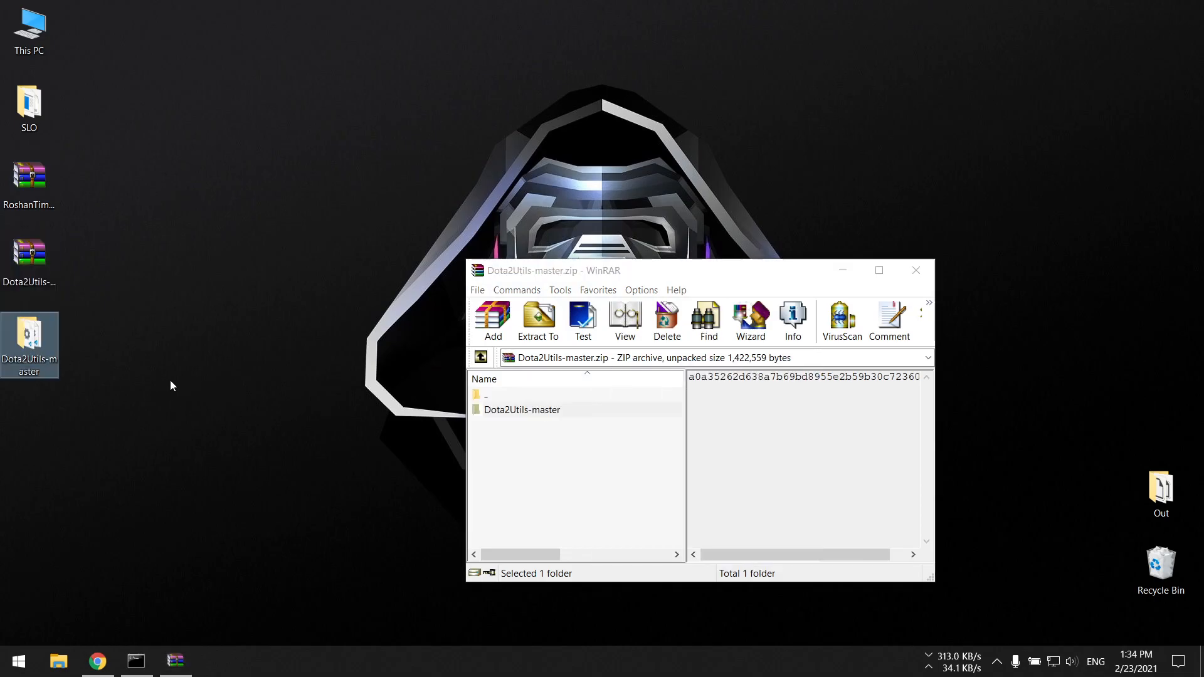
{"action": "left_click", "coordinate": [916, 271]}
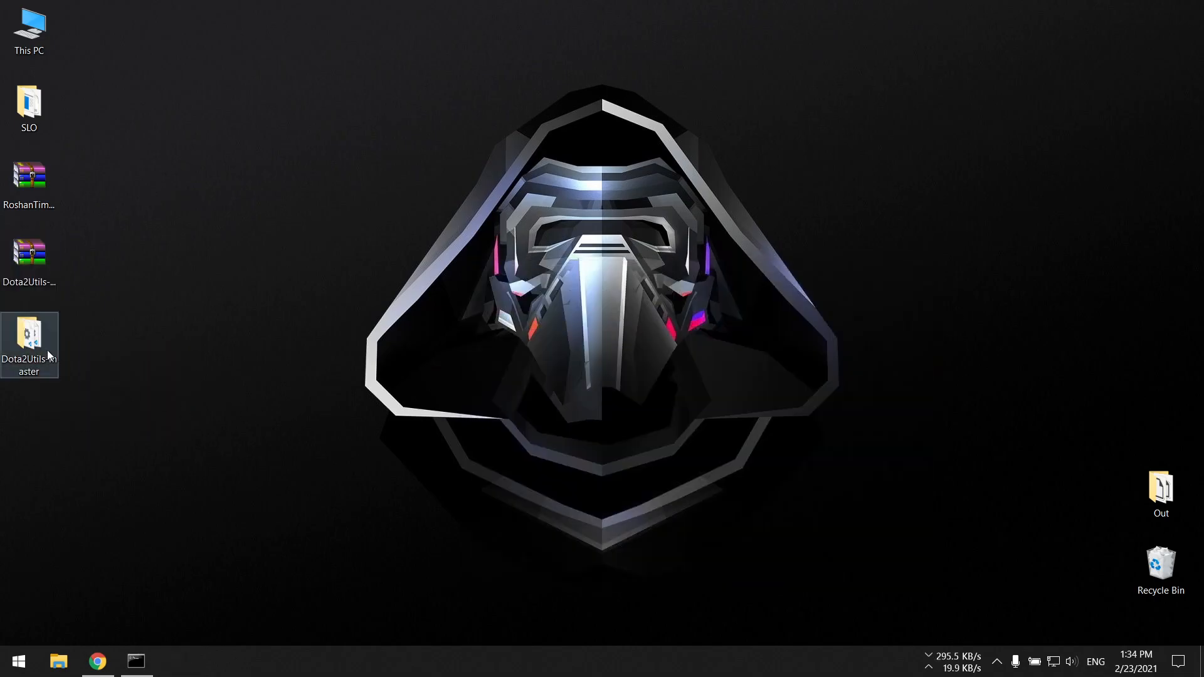
Step: Launch Dota2Utils.sln from the extracted Dota2Utils-master folder into Visual Studio
{"action": "double_click", "coordinate": [28, 334]}
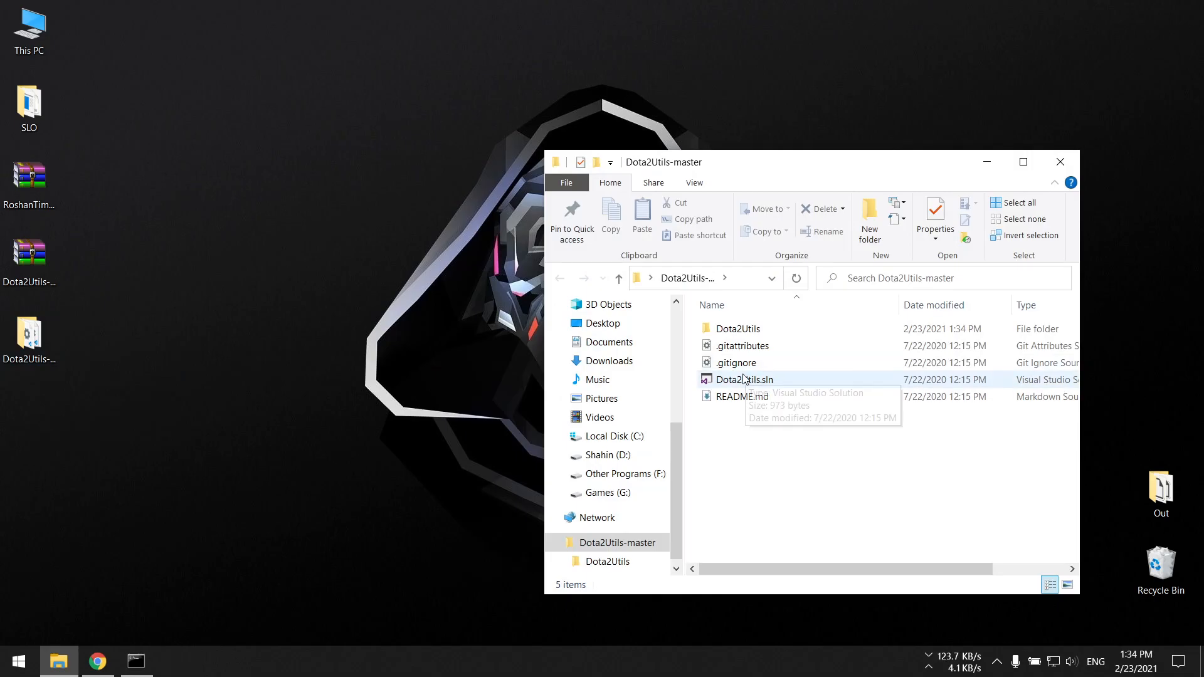
{"action": "left_click", "coordinate": [744, 379]}
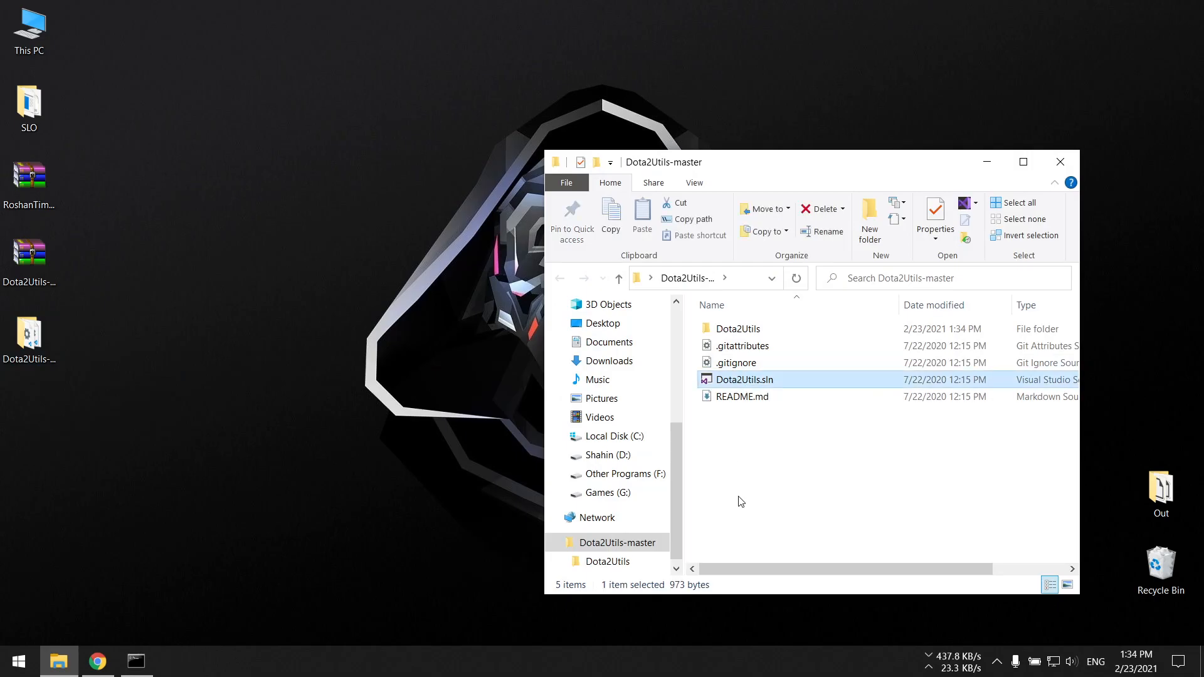
{"action": "double_click", "coordinate": [745, 379]}
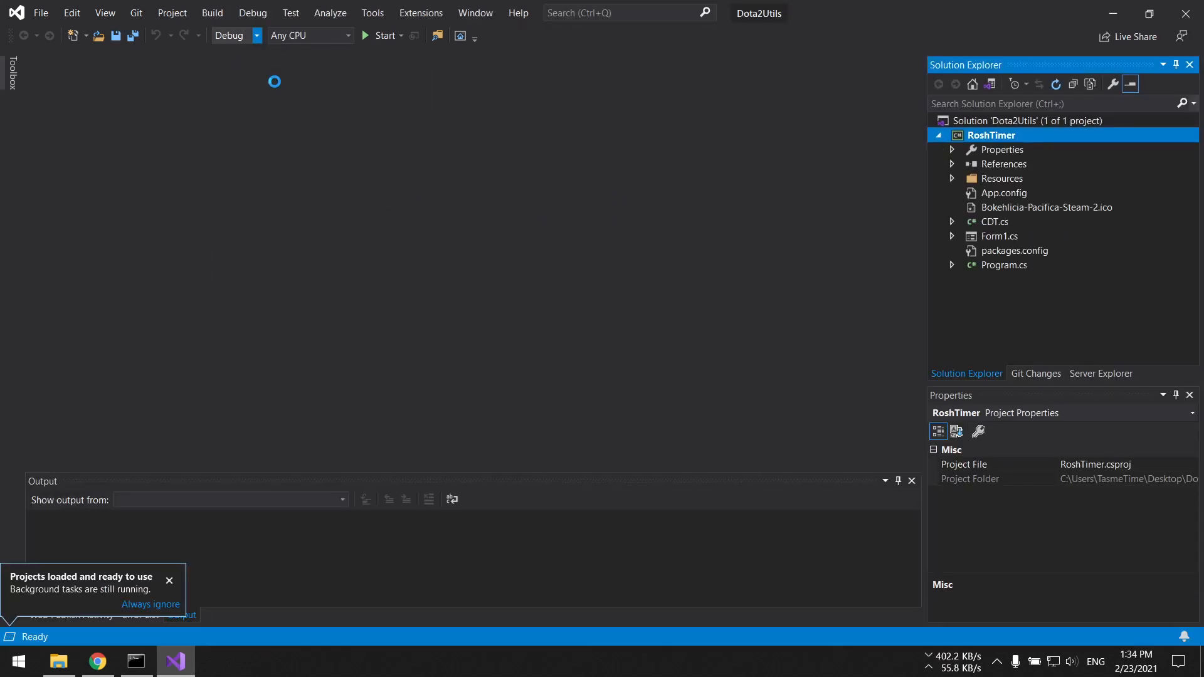
Step: Set the solution configuration to Release and build the RoshTimer project
{"action": "left_click", "coordinate": [256, 35]}
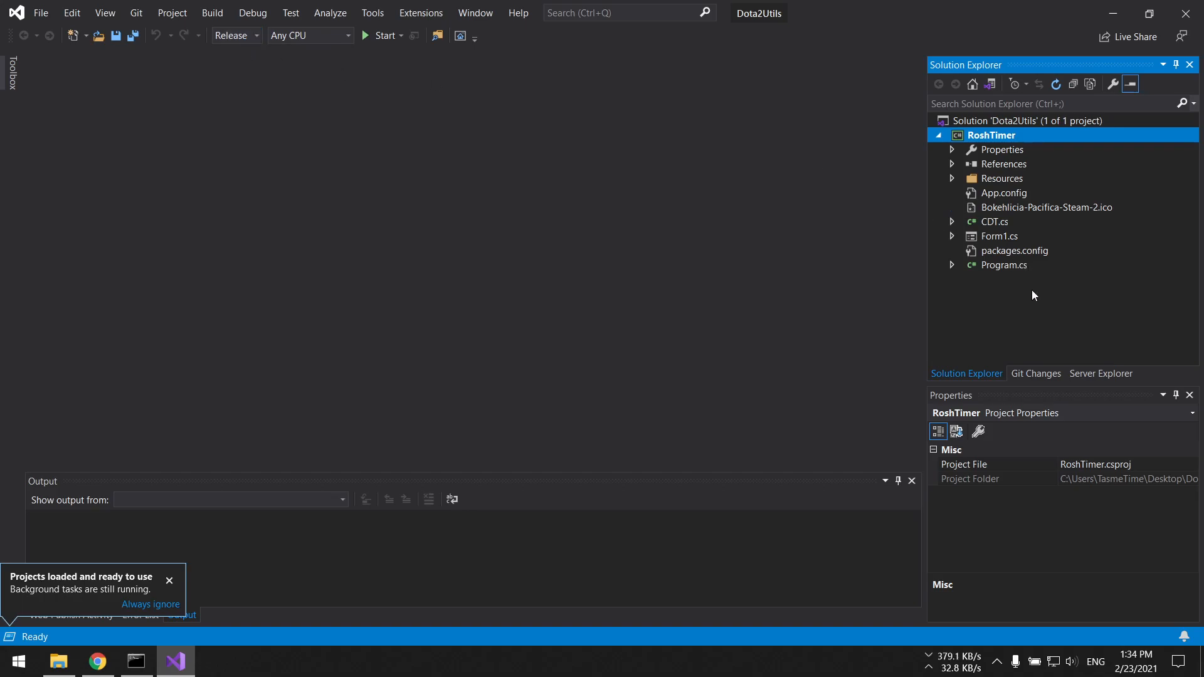
{"action": "right_click", "coordinate": [991, 135]}
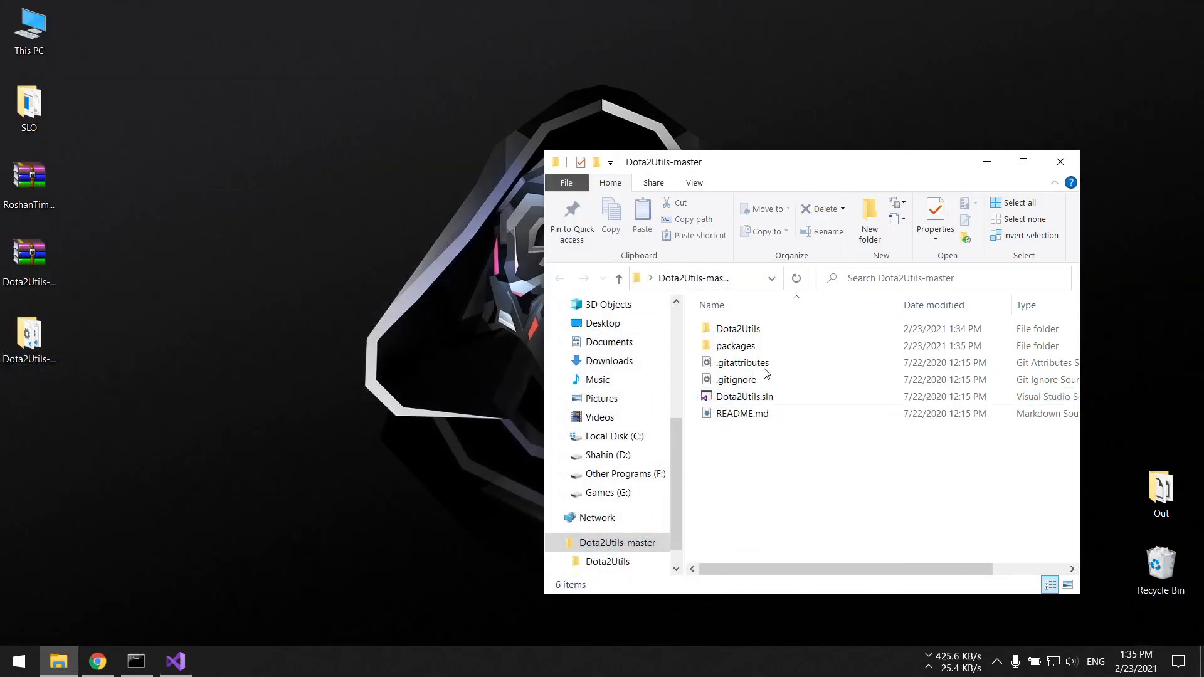
Step: Browse into Dota2Utils\bin\Release to find the freshly built Dota2Utils.exe
{"action": "double_click", "coordinate": [738, 329]}
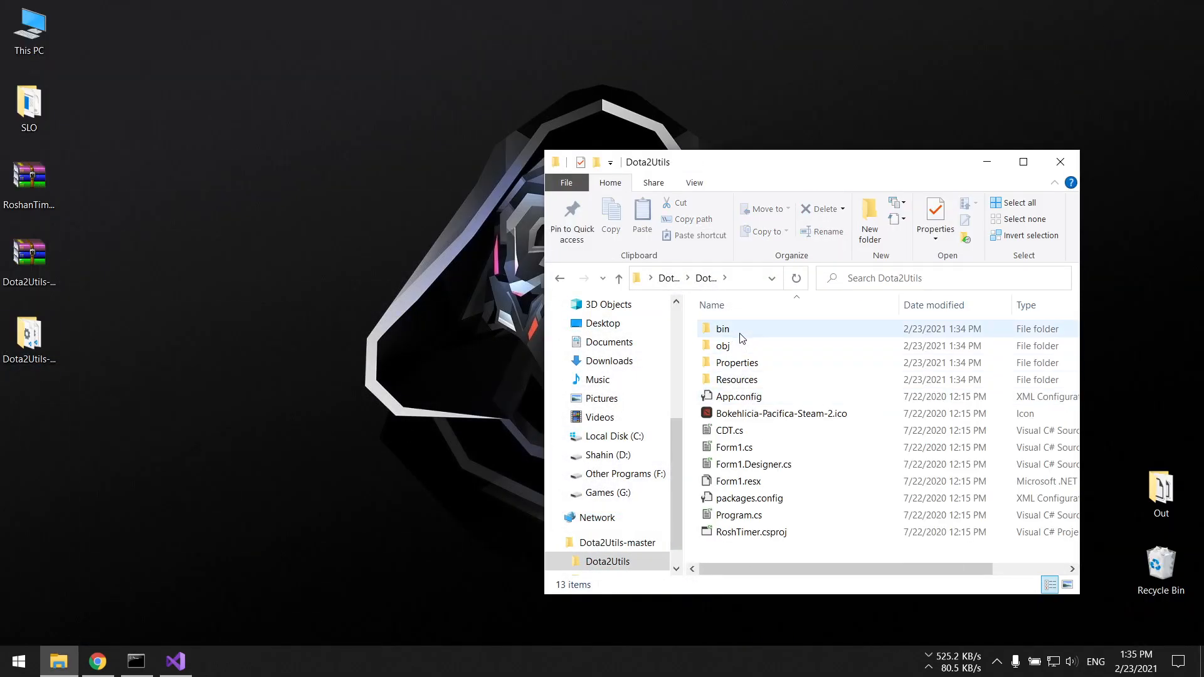
{"action": "double_click", "coordinate": [723, 328]}
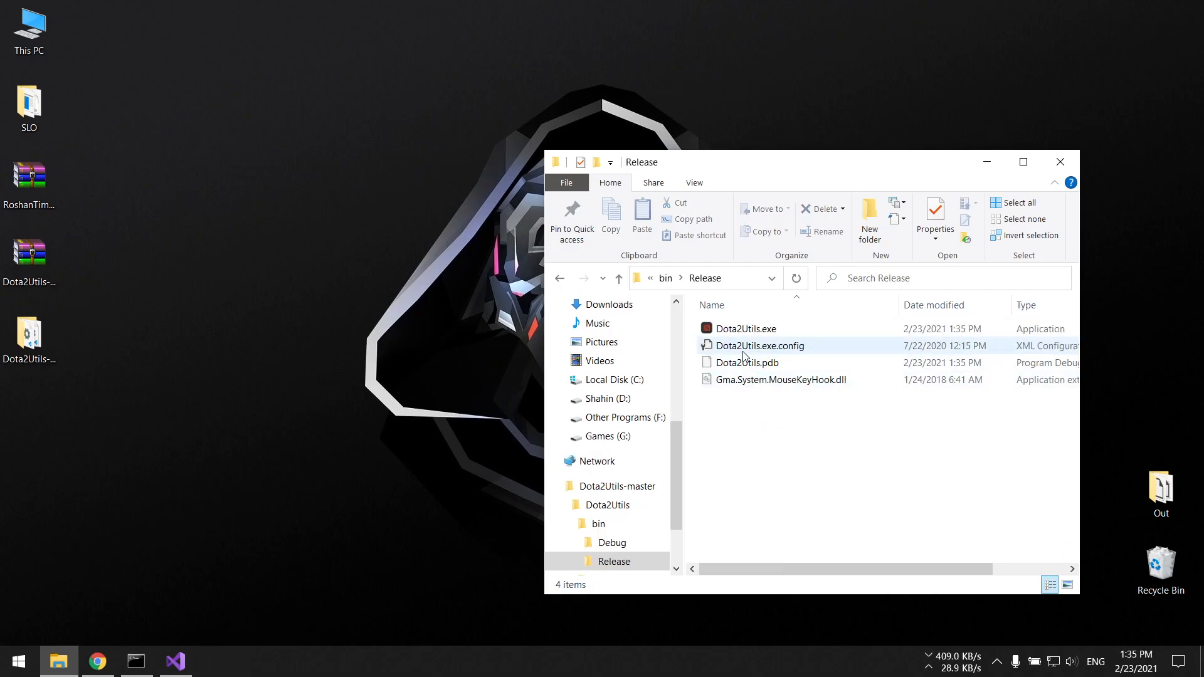
{"action": "right_click", "coordinate": [738, 329]}
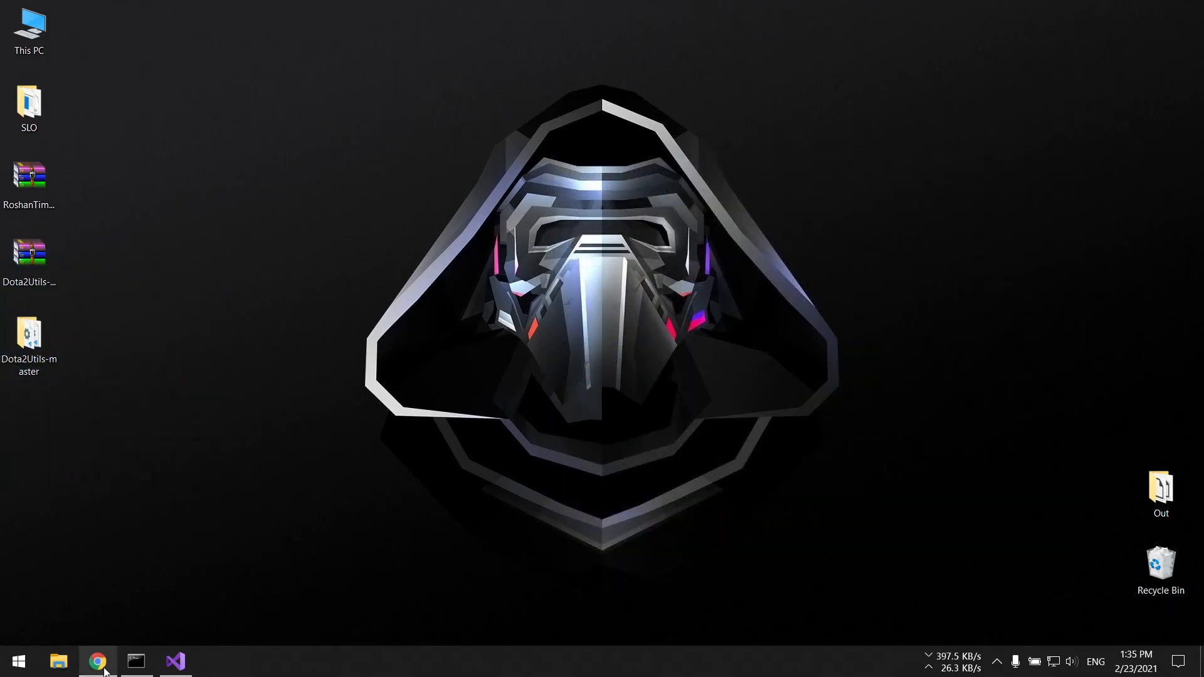
Step: Return to the Dota2Utils repository in Chrome and go to its Version 0.5 Release page
{"action": "left_click", "coordinate": [97, 660]}
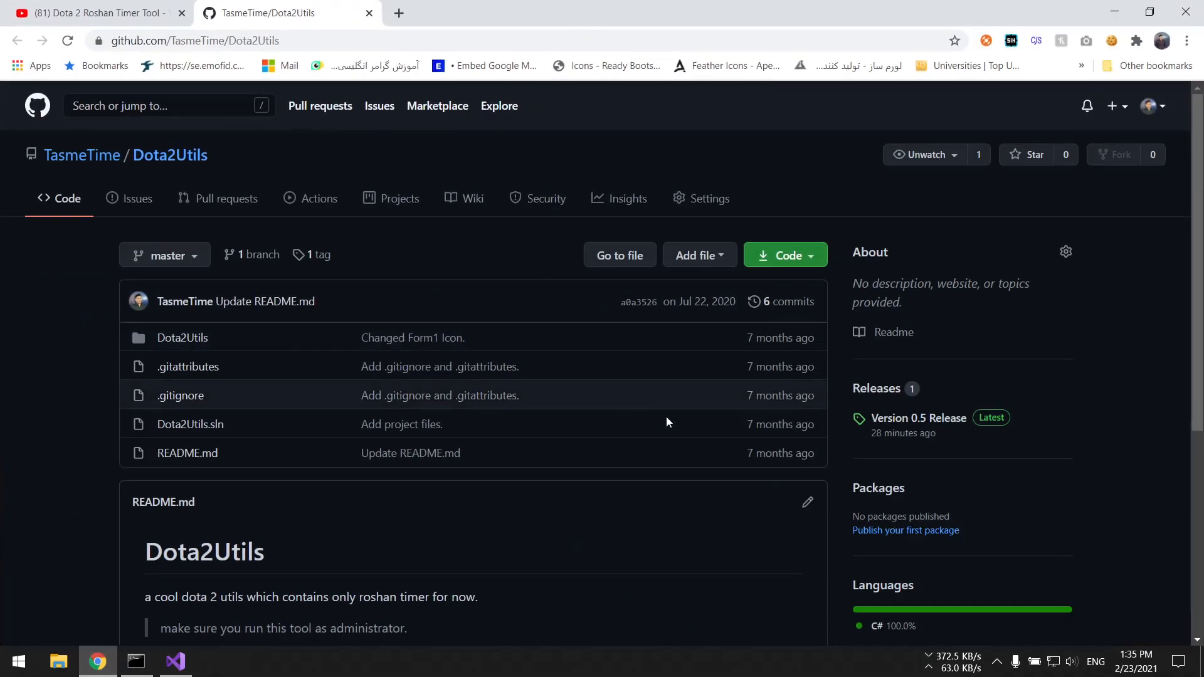
{"action": "mouse_move", "coordinate": [936, 424]}
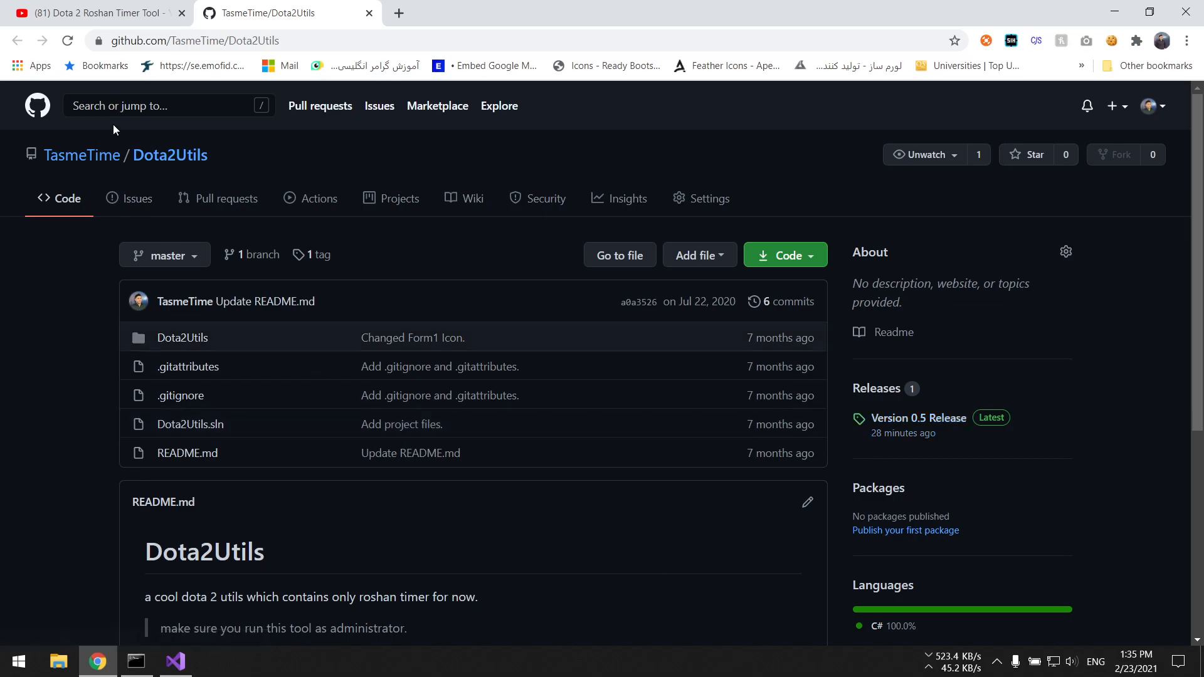
{"action": "mouse_move", "coordinate": [279, 299]}
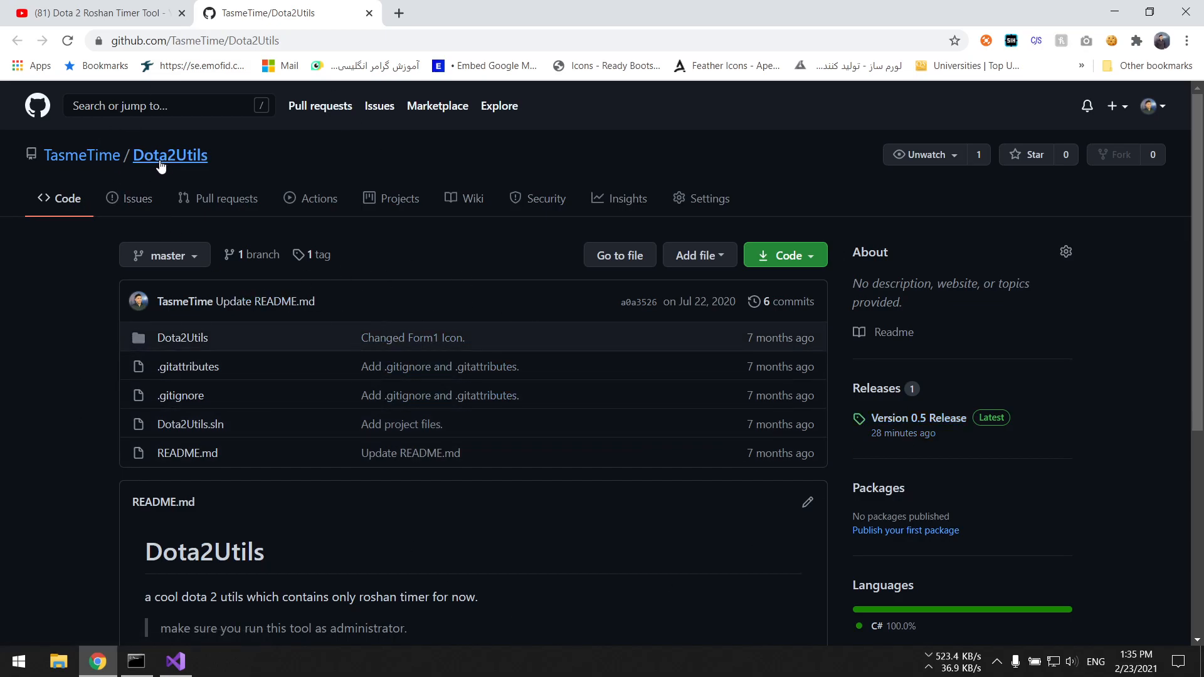
{"action": "left_click", "coordinate": [97, 13]}
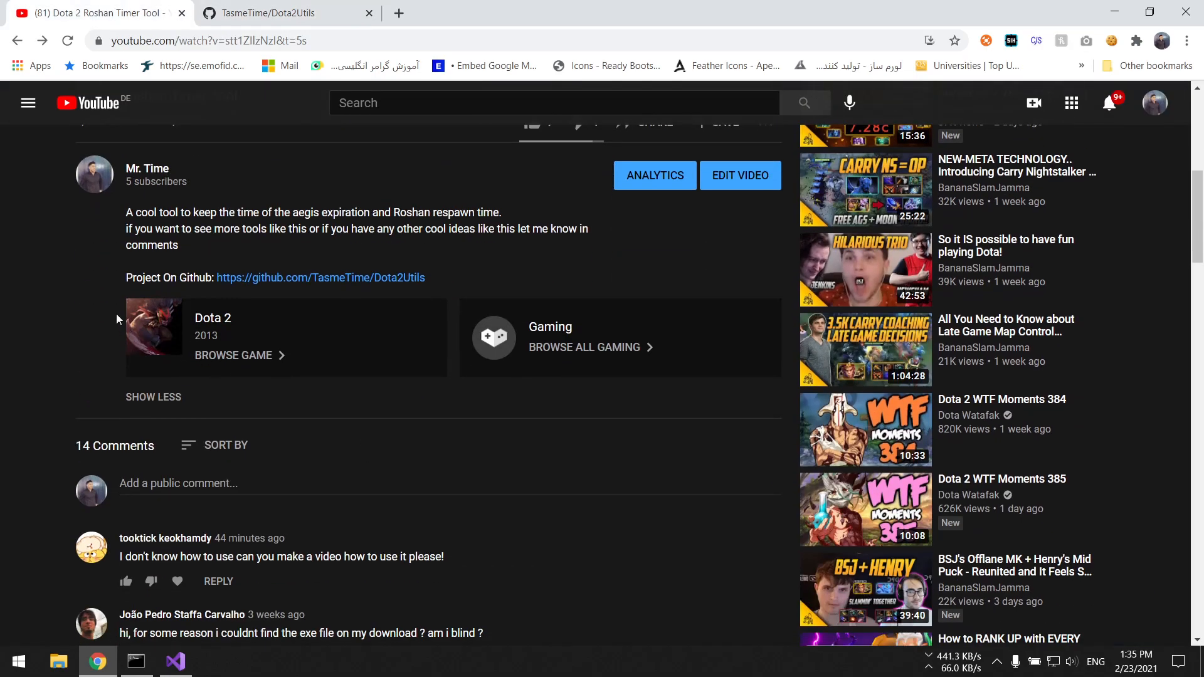
{"action": "left_click", "coordinate": [281, 13]}
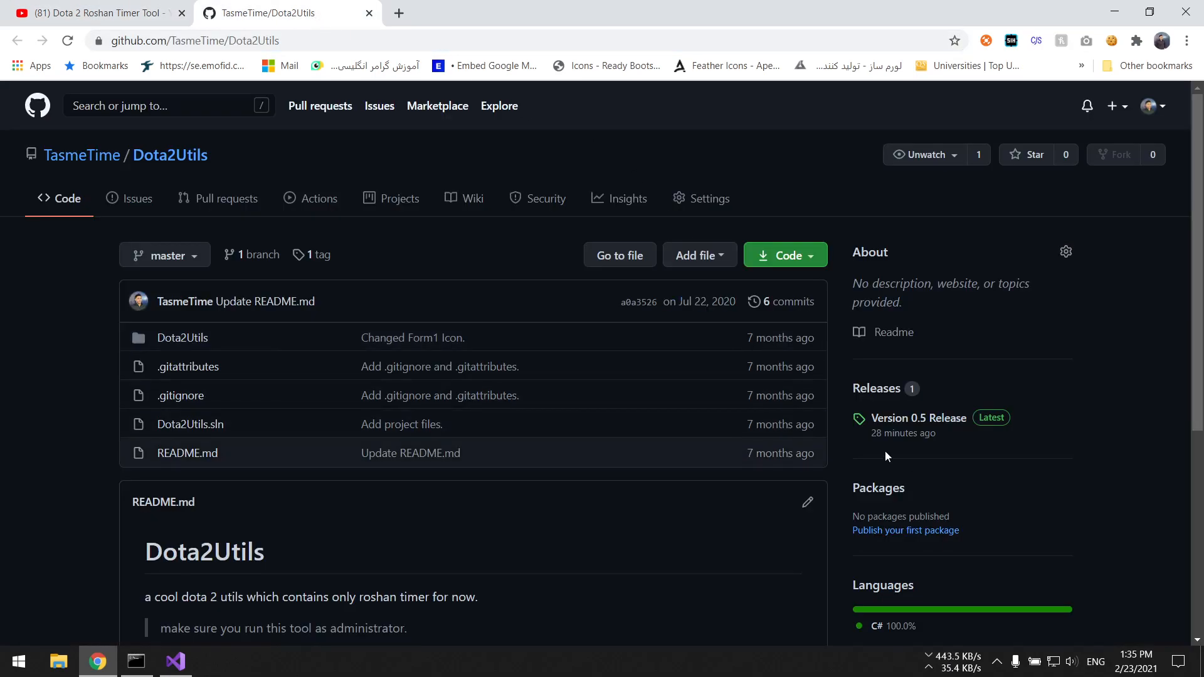
{"action": "mouse_move", "coordinate": [893, 427]}
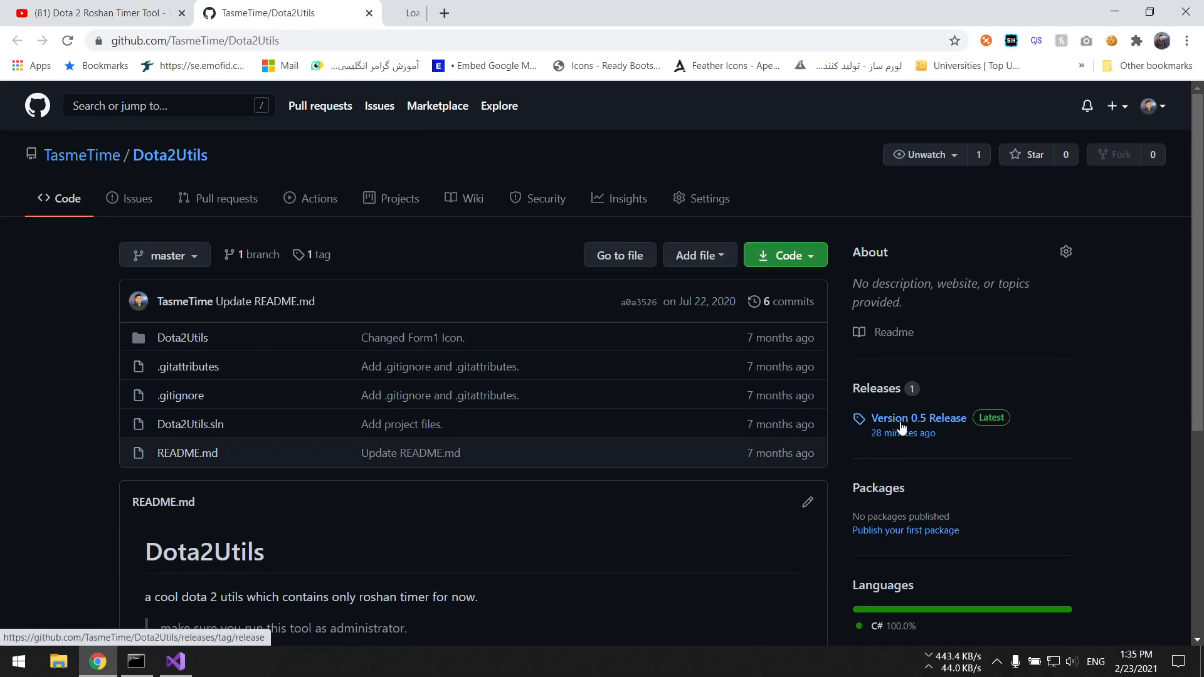
{"action": "left_click", "coordinate": [918, 419]}
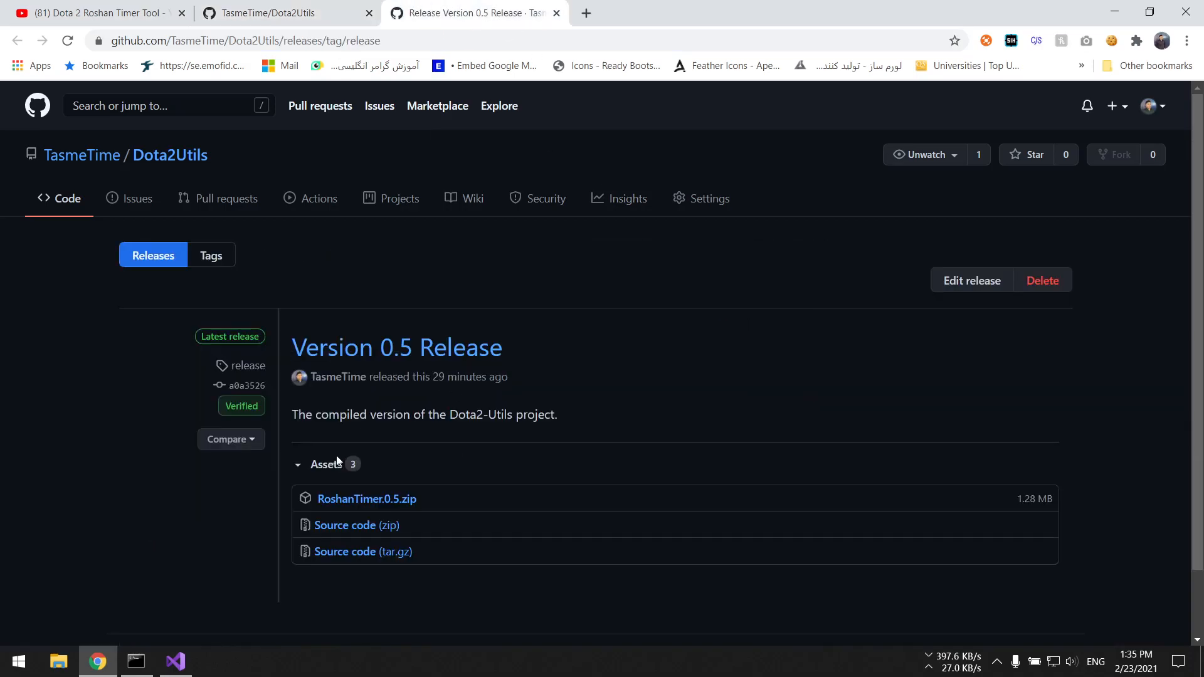
{"action": "mouse_move", "coordinate": [356, 499]}
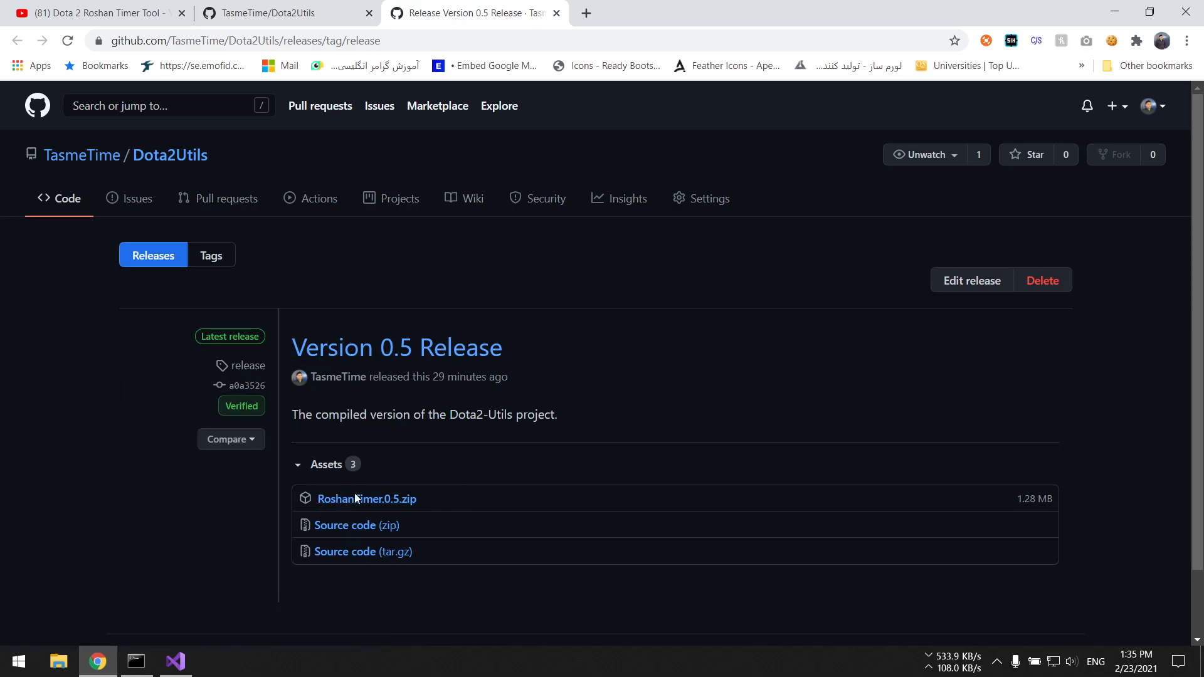
Step: Start downloading the RoshanTimer.0.5.zip asset from the release's Assets list
{"action": "left_click", "coordinate": [366, 500]}
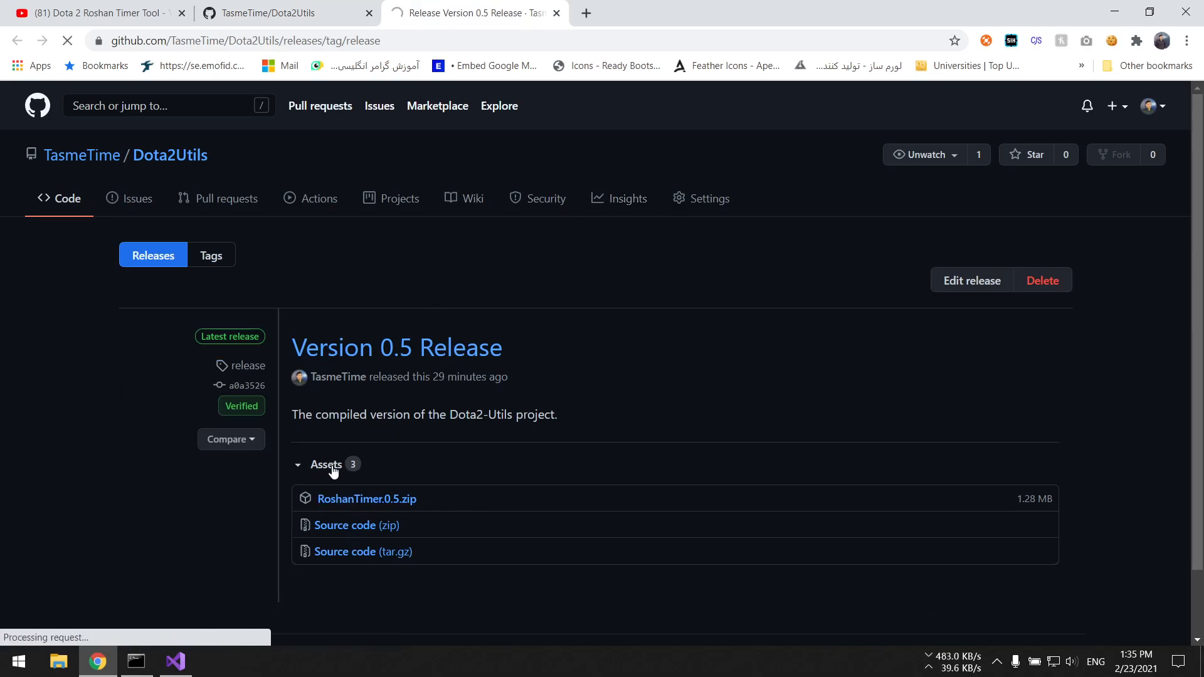
{"action": "left_click", "coordinate": [366, 500]}
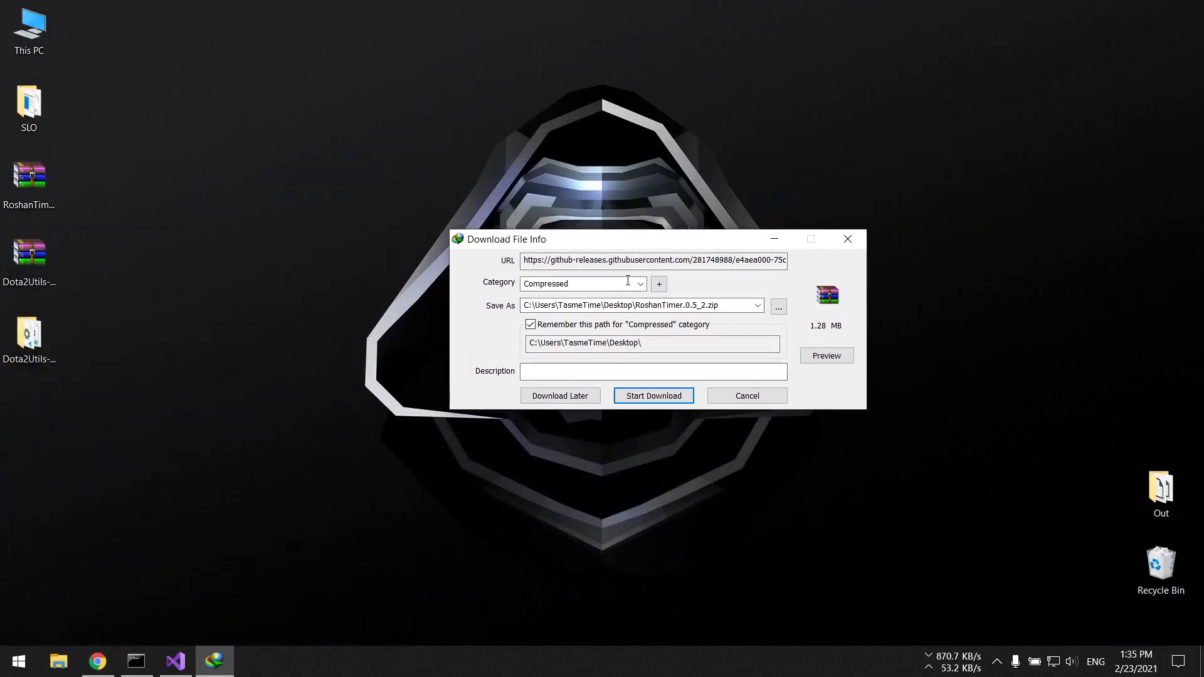
Step: Download RoshanTimer.0.5_2.zip to the desktop with IDM and extract it to a RoshanTimer.0.5_2 folder
{"action": "left_click", "coordinate": [654, 395]}
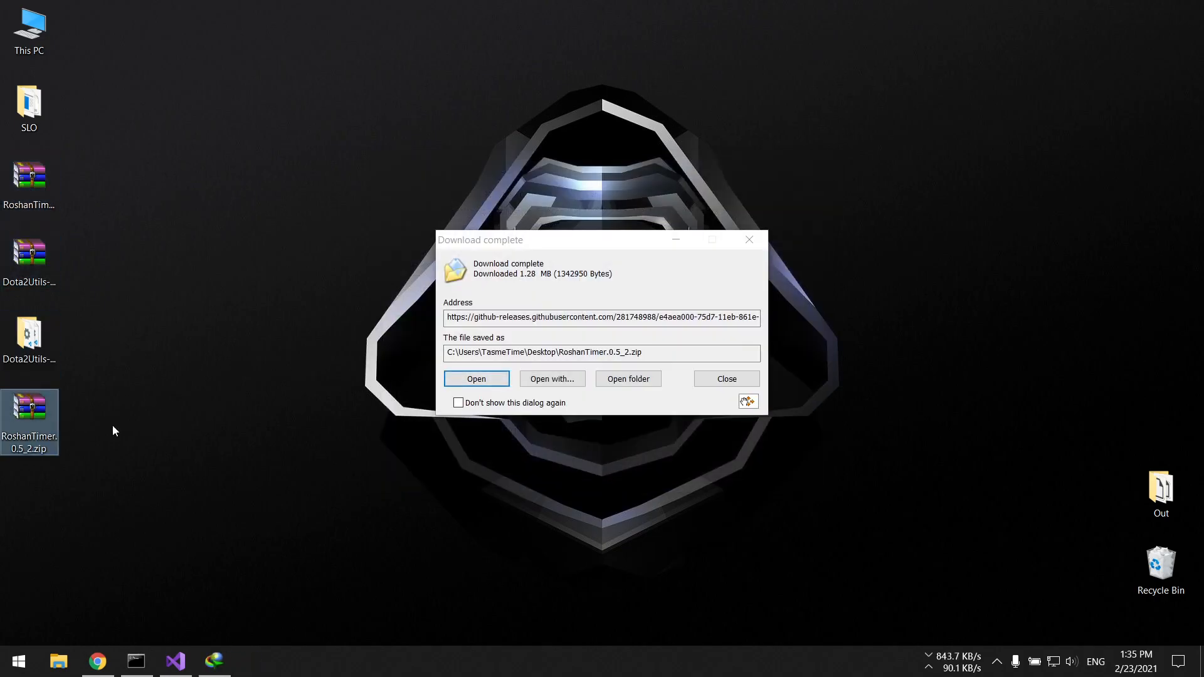
{"action": "left_click", "coordinate": [477, 379]}
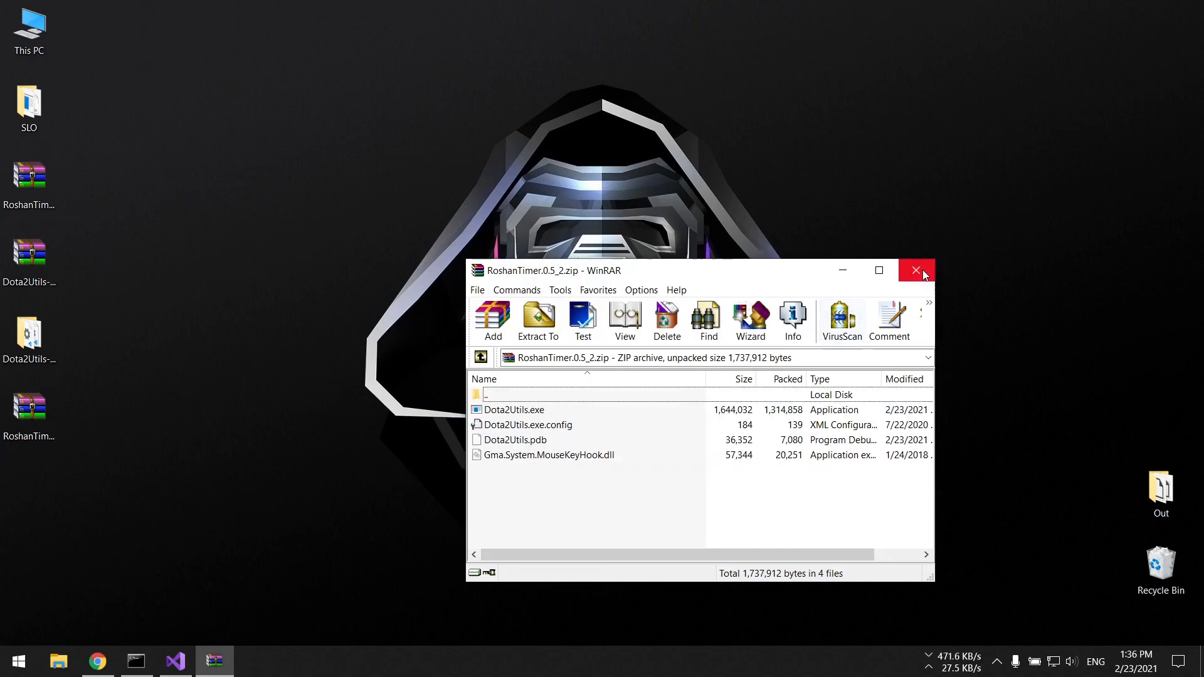
{"action": "left_click", "coordinate": [915, 271]}
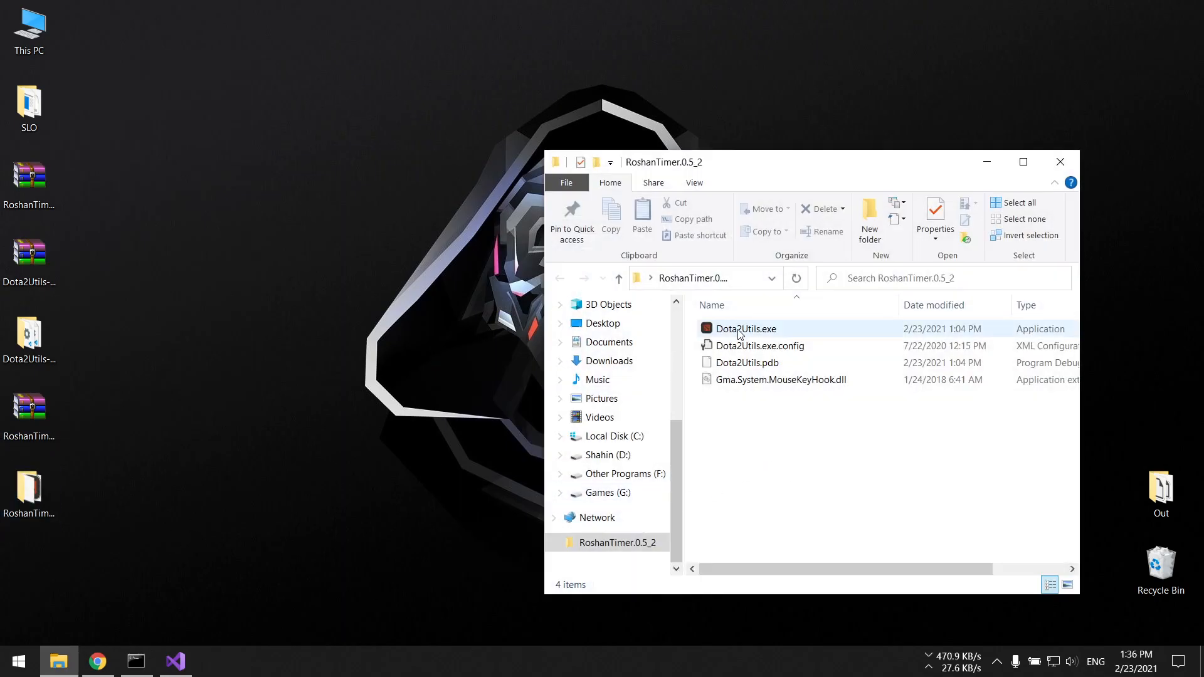
Step: Run Dota2Utils.exe from the RoshanTimer.0.5_2 folder as administrator
{"action": "right_click", "coordinate": [745, 328]}
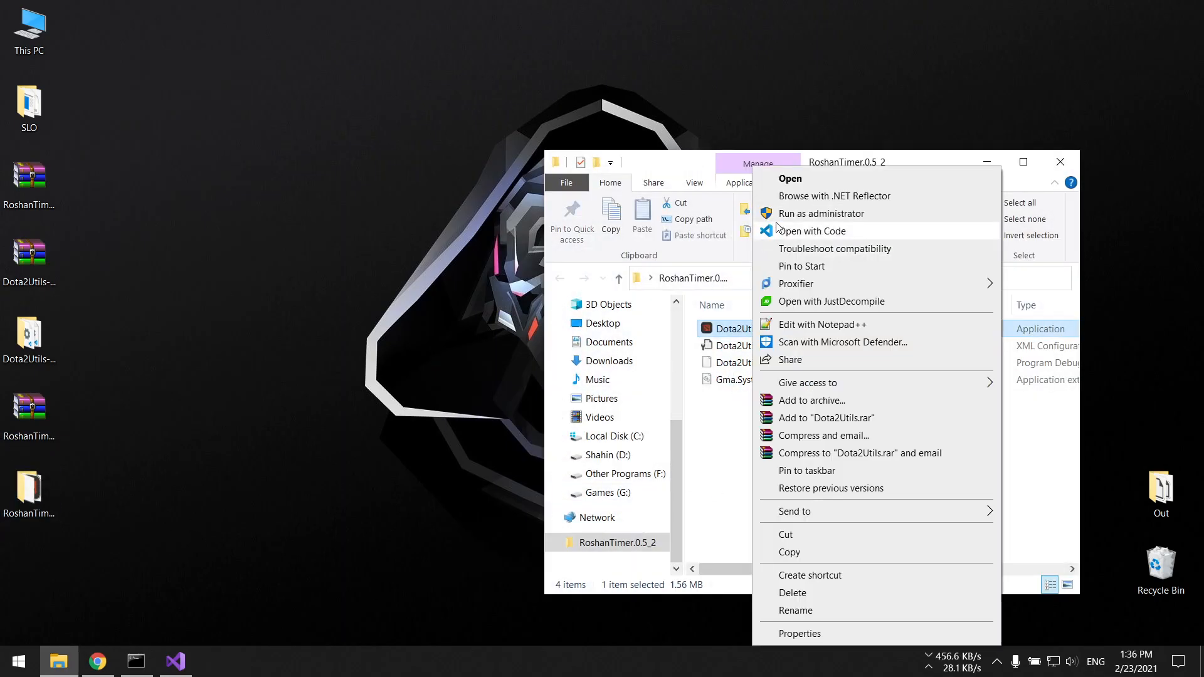
{"action": "left_click", "coordinate": [790, 178]}
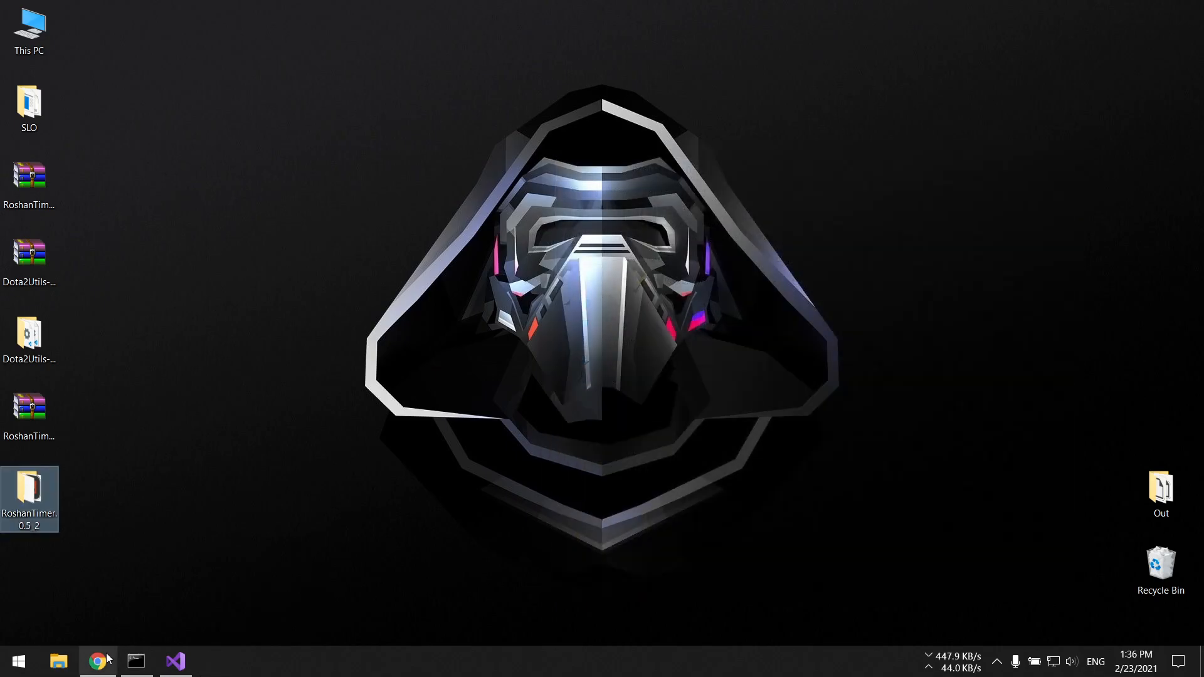
Step: Restore the Chrome window showing the Dota2Utils GitHub repository
{"action": "left_click", "coordinate": [97, 661]}
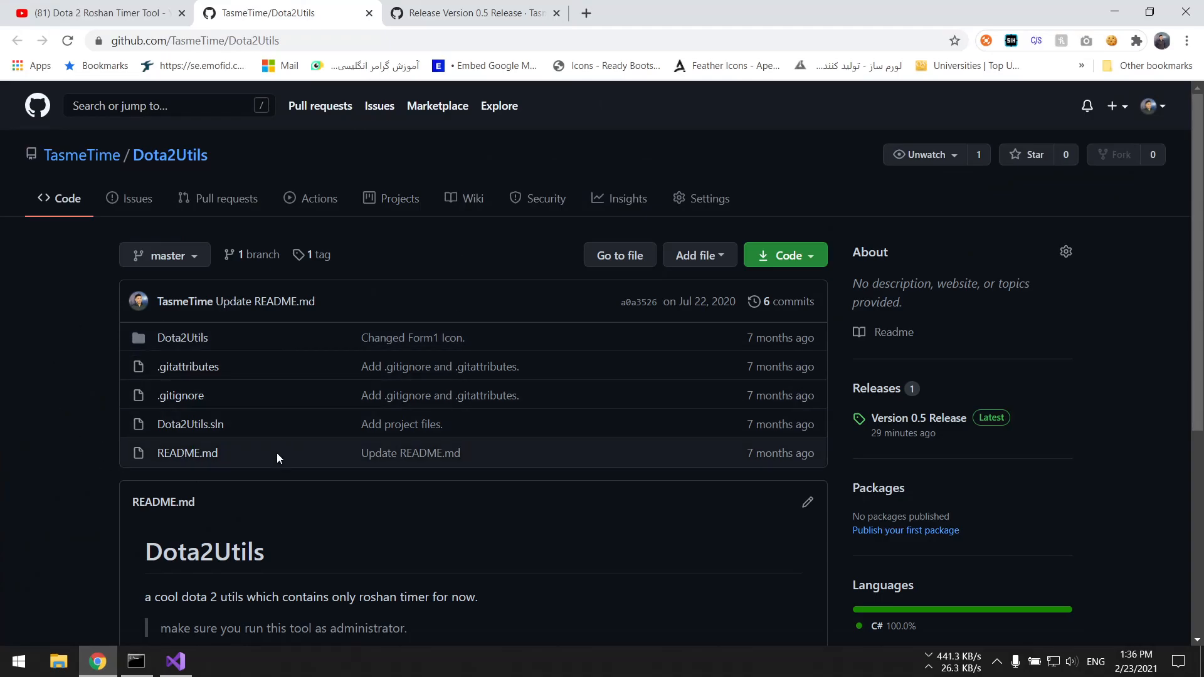
{"action": "mouse_move", "coordinate": [31, 428]}
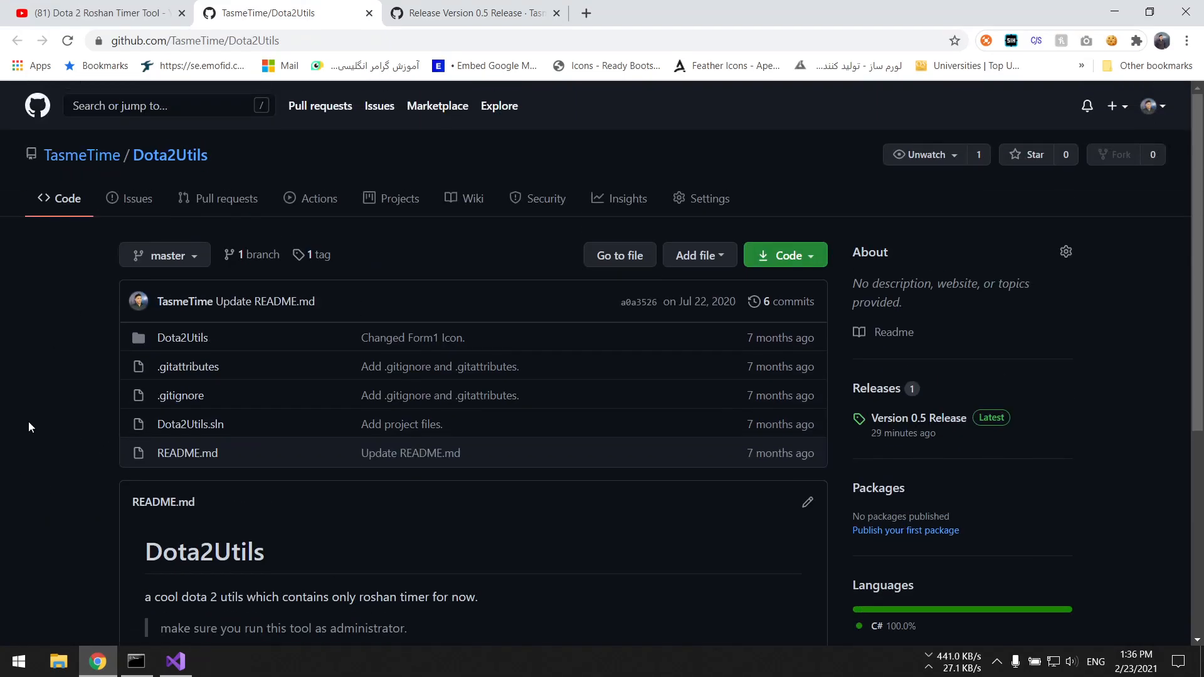